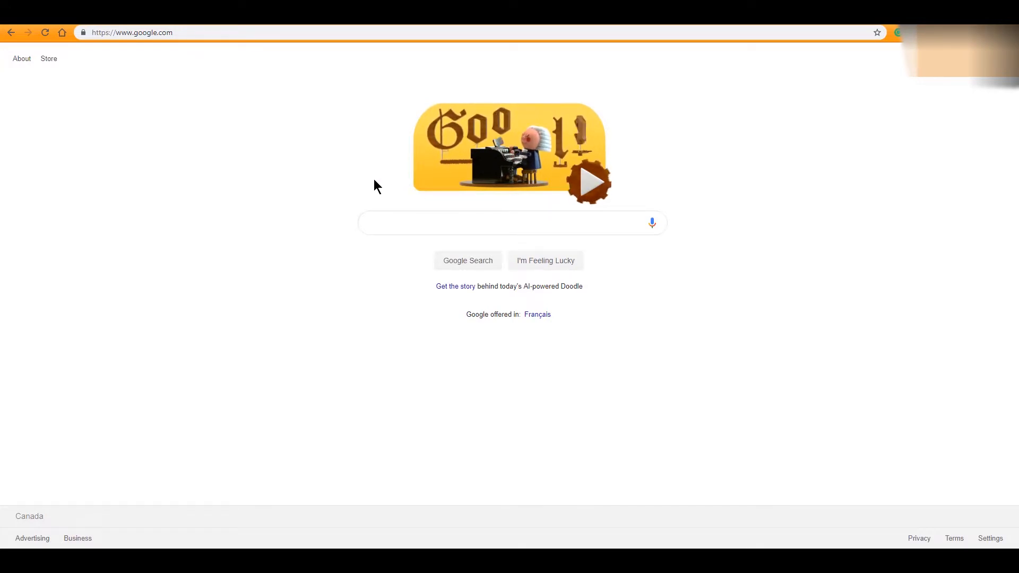
mouse_move(361, 173)
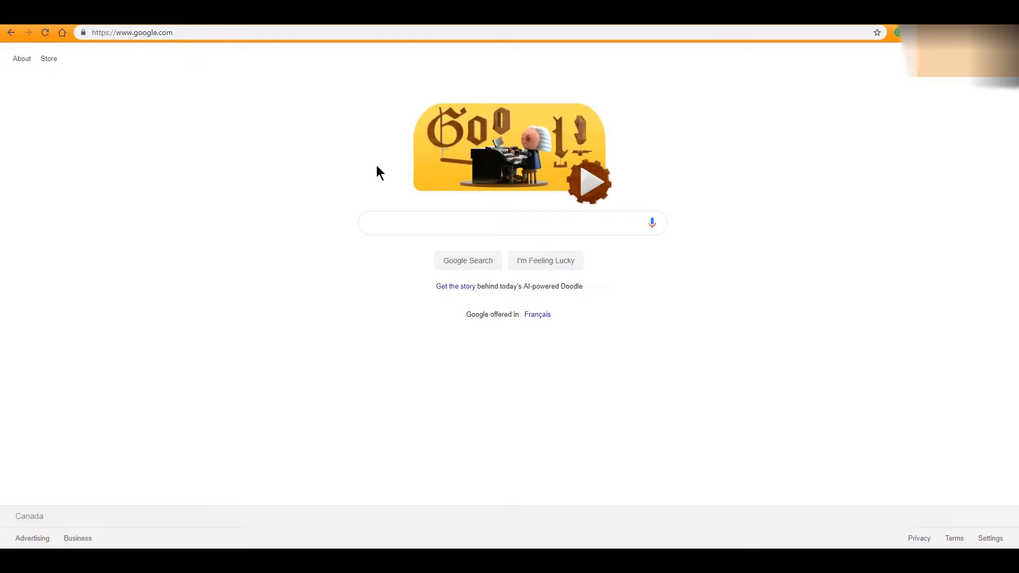
mouse_move(369, 174)
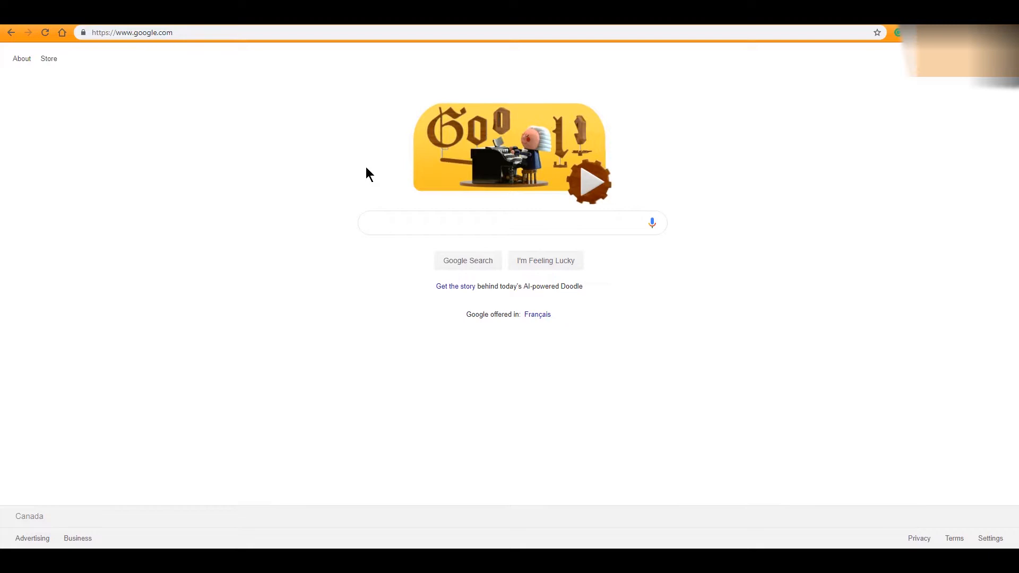
mouse_move(368, 193)
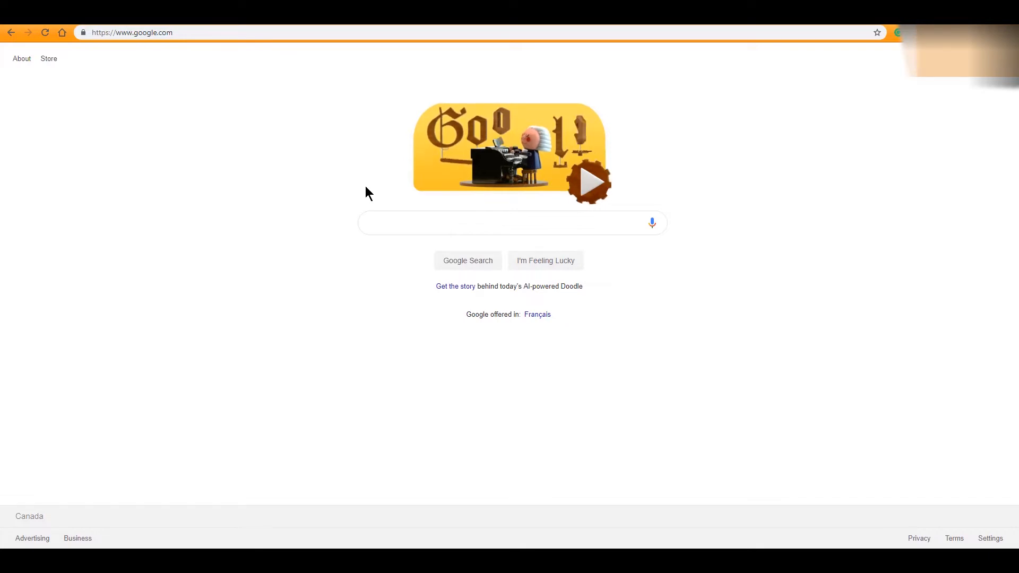
mouse_move(334, 213)
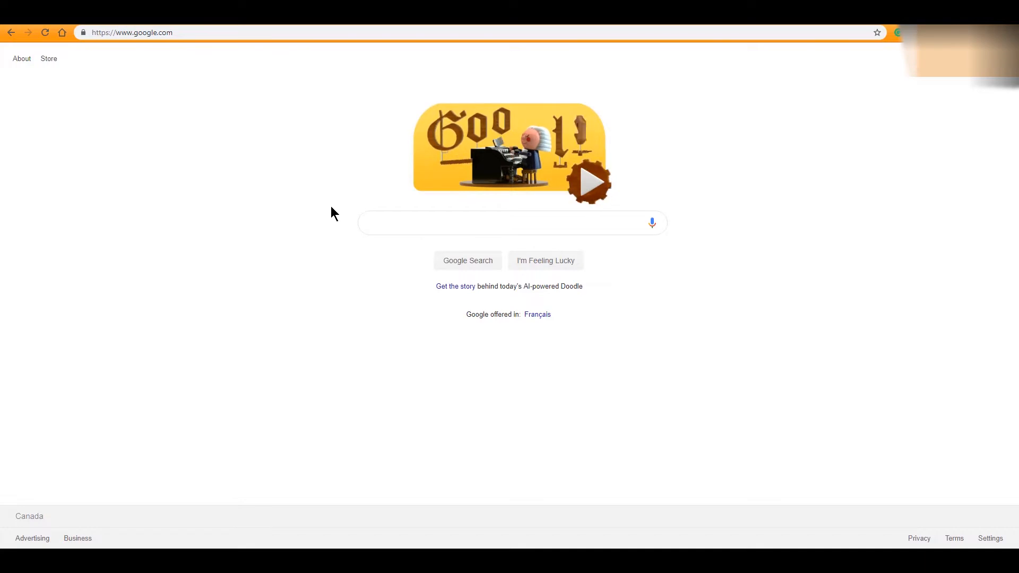
Step: Search Google for 'oml embroidery pe design'
click(512, 223)
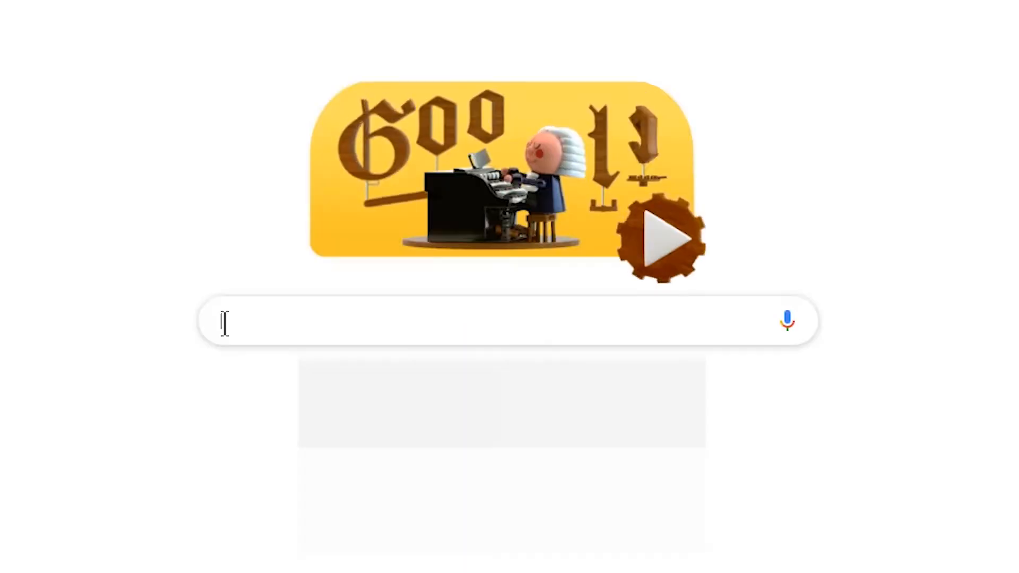
text(oml embroidery pe)
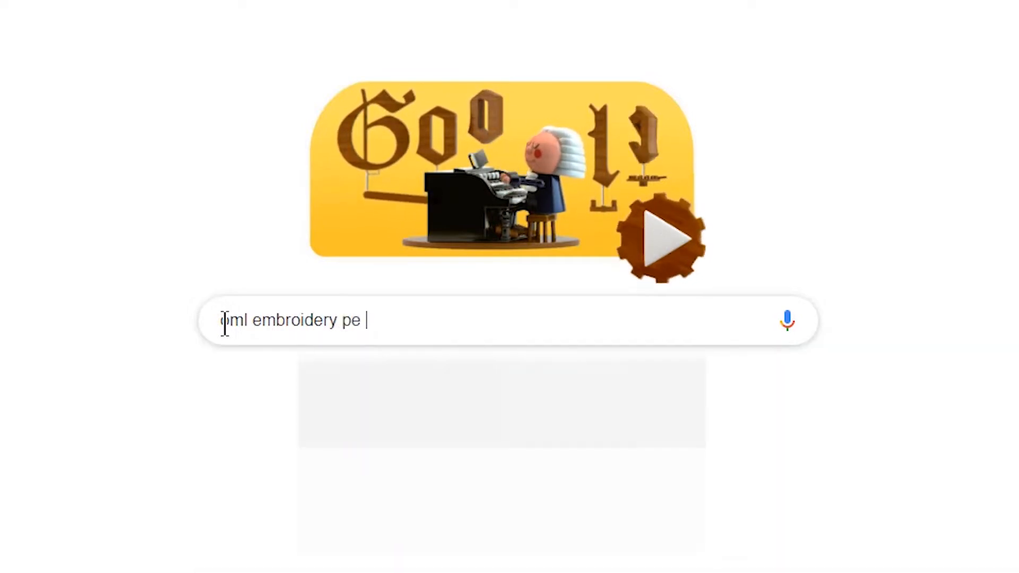
text(design)
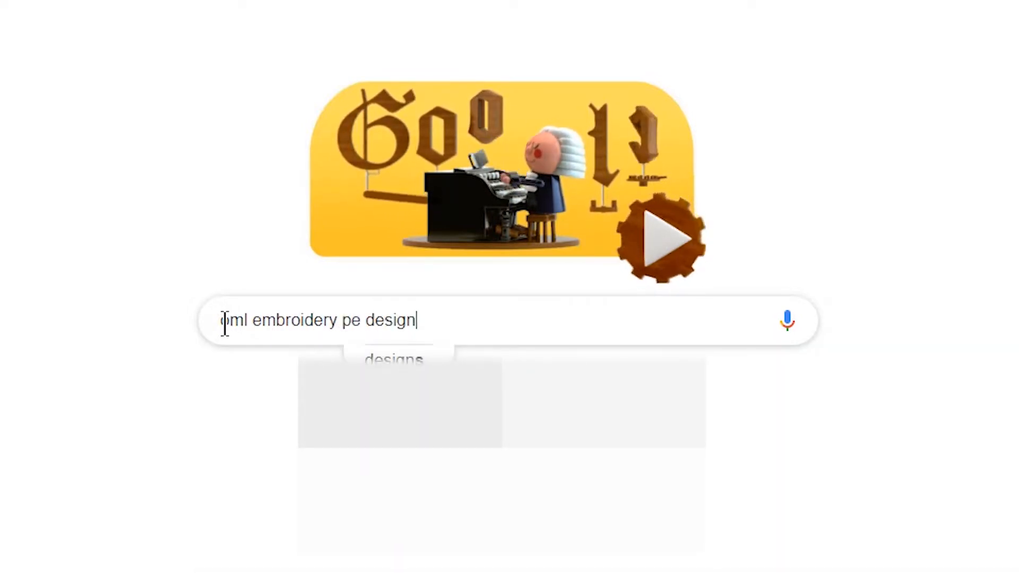
key(Enter)
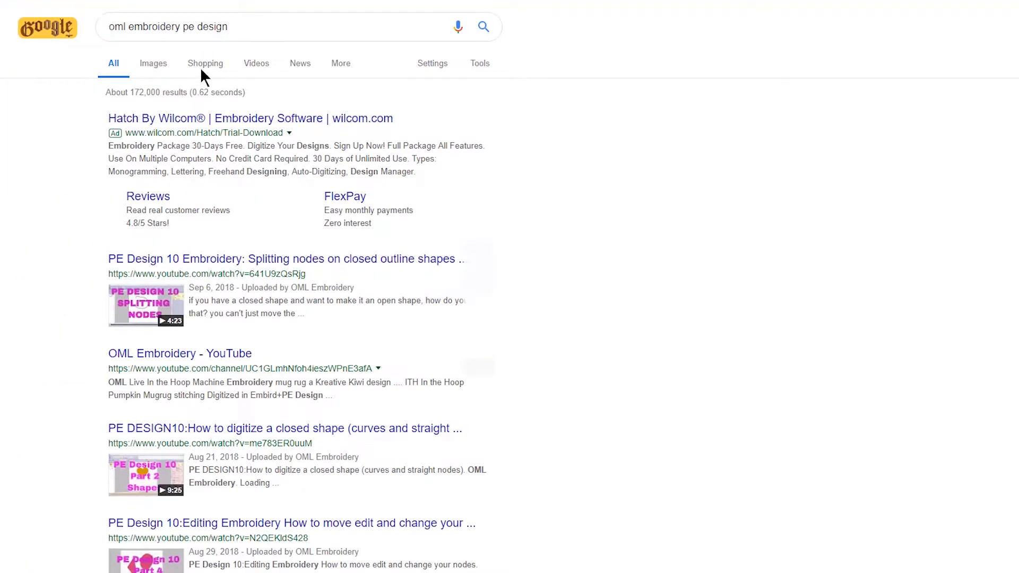
mouse_move(215, 117)
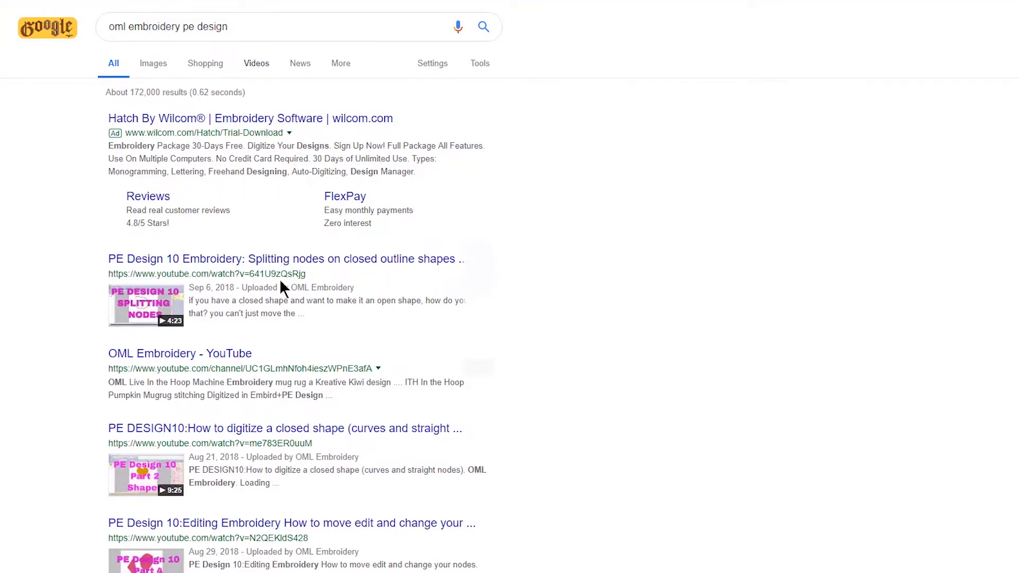
Step: Switch the results to the Videos tab and scroll through the video listings
click(256, 63)
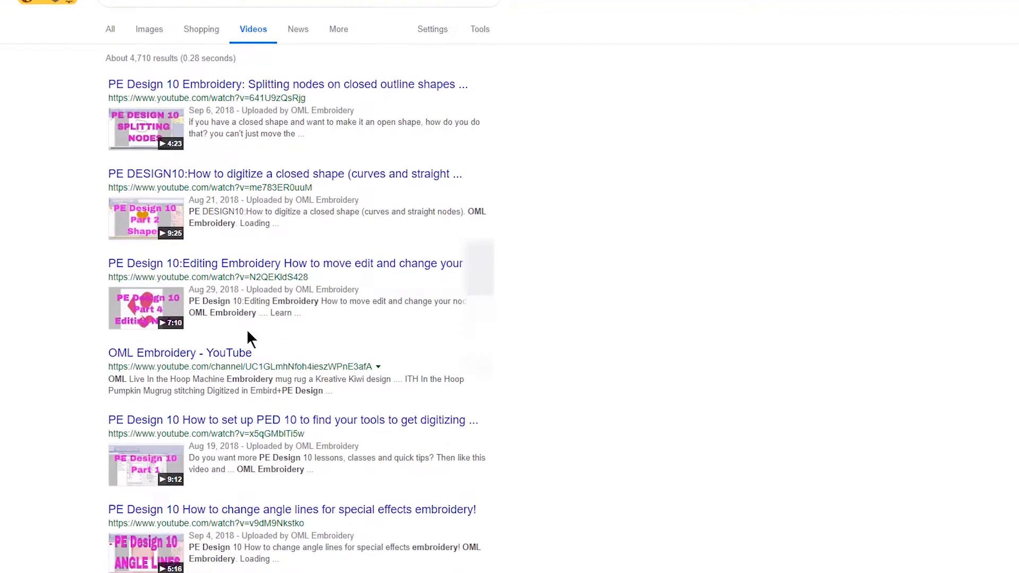
scroll(down, 3)
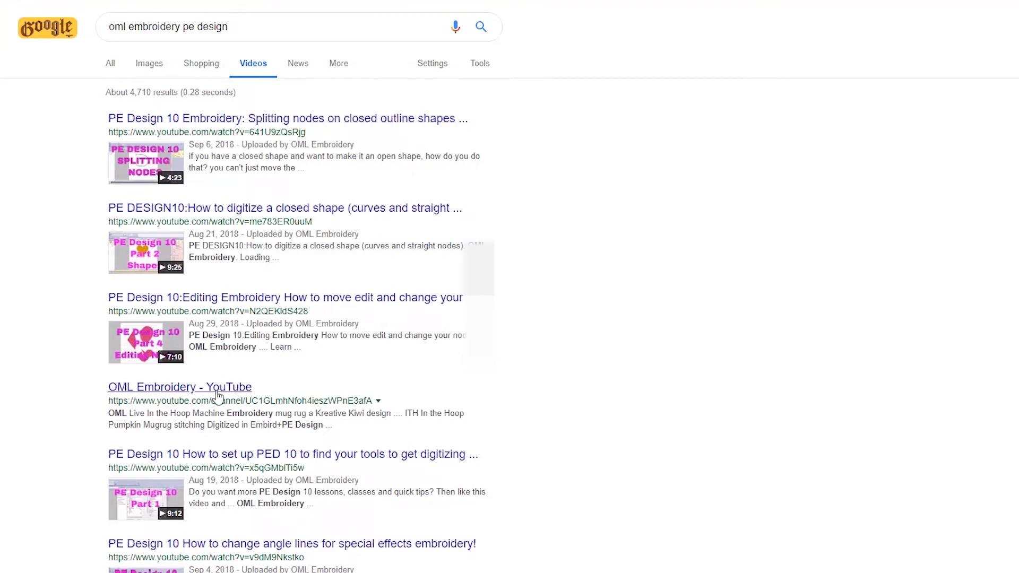
mouse_move(250, 218)
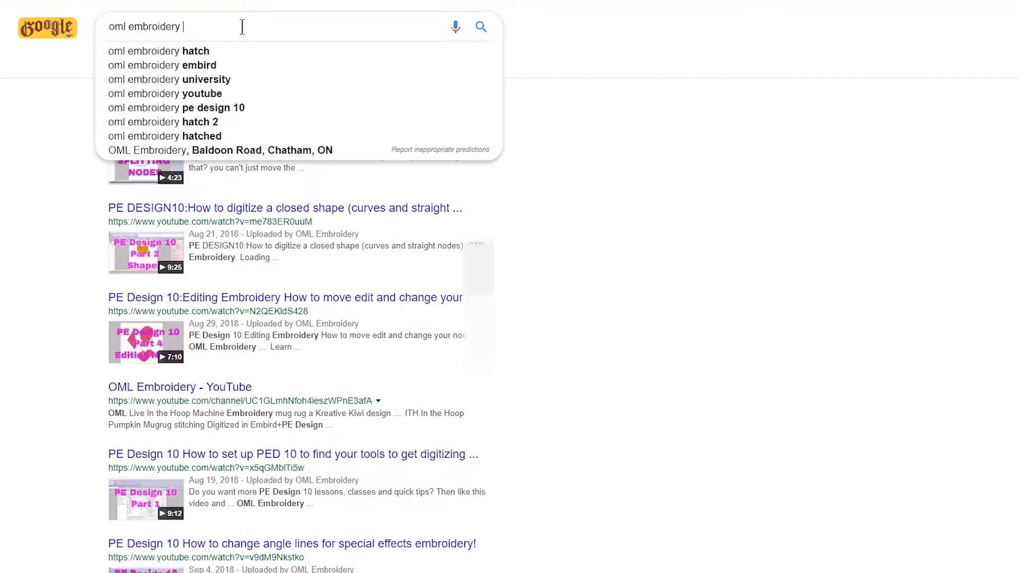
Step: Search 'oml embroidery embrilliance', then 'oml embroidery kreative kiwi', and scroll the video results
text(embrilliance)
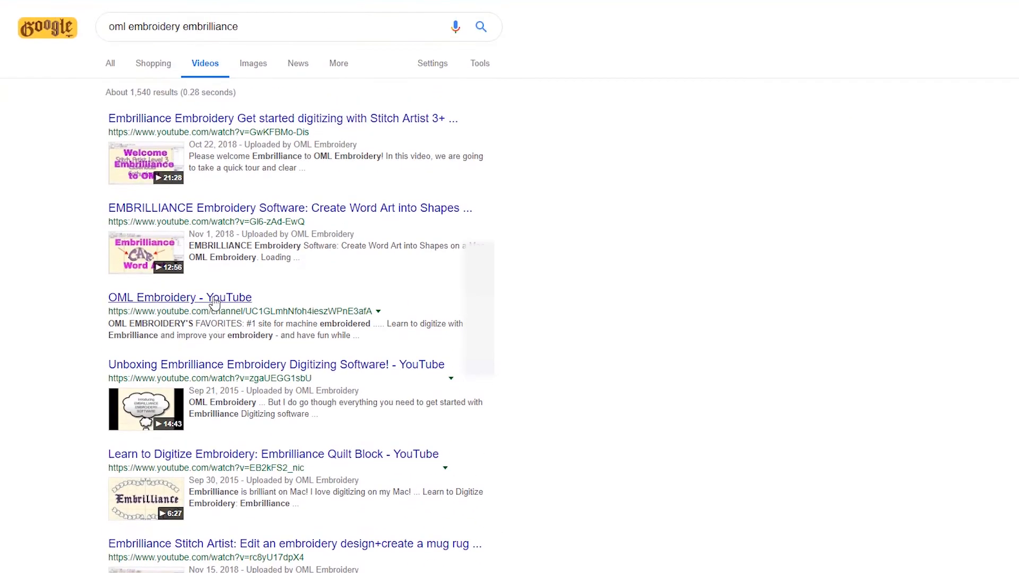
mouse_move(300, 85)
text(kreative kiwi)
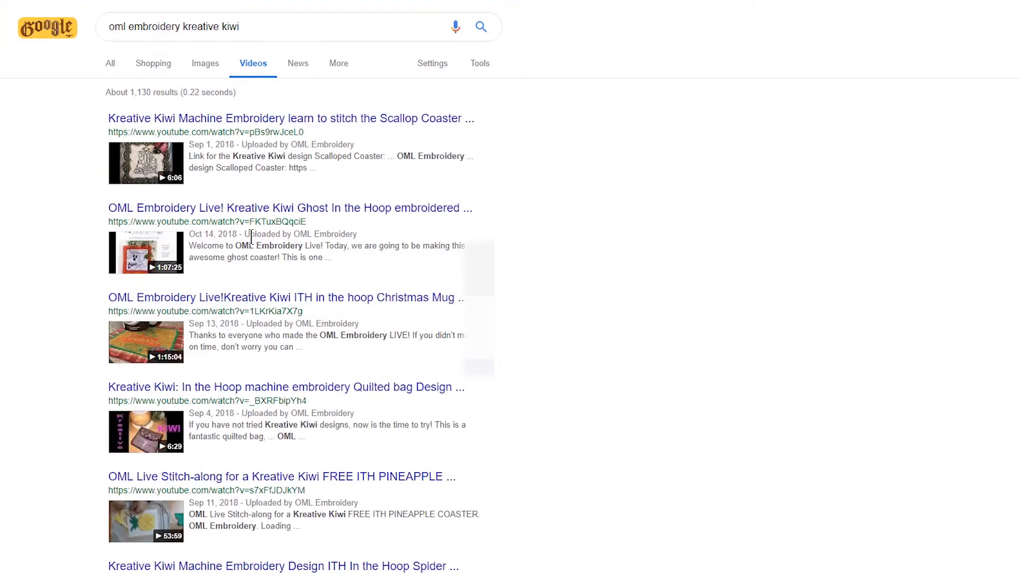
scroll(down, 3)
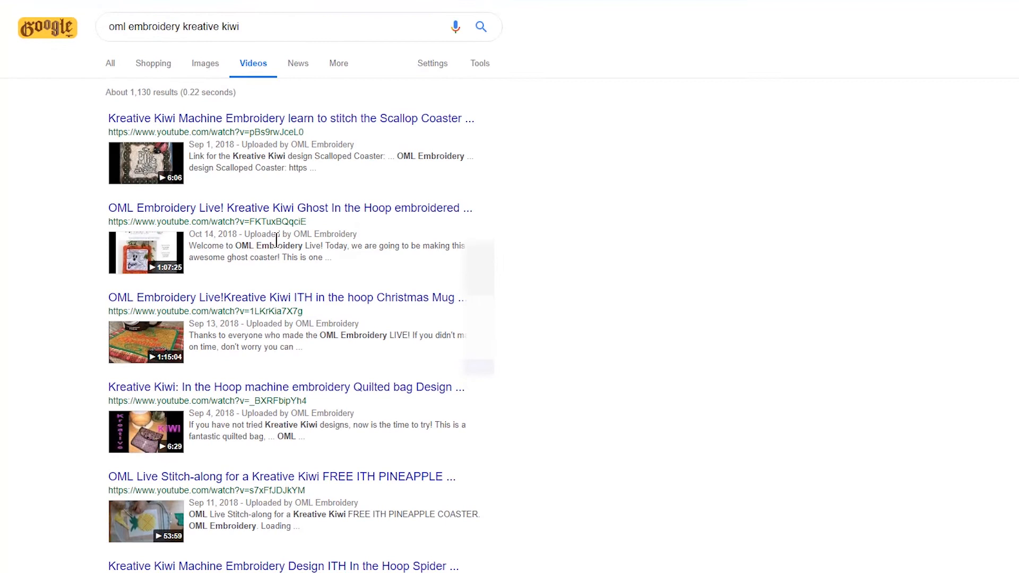
mouse_move(252, 116)
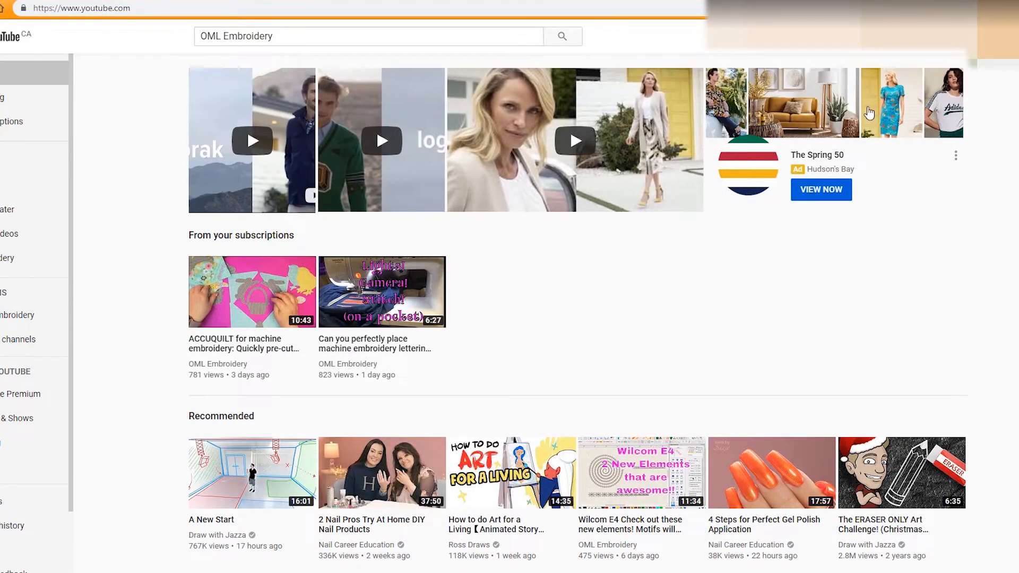
mouse_move(475, 89)
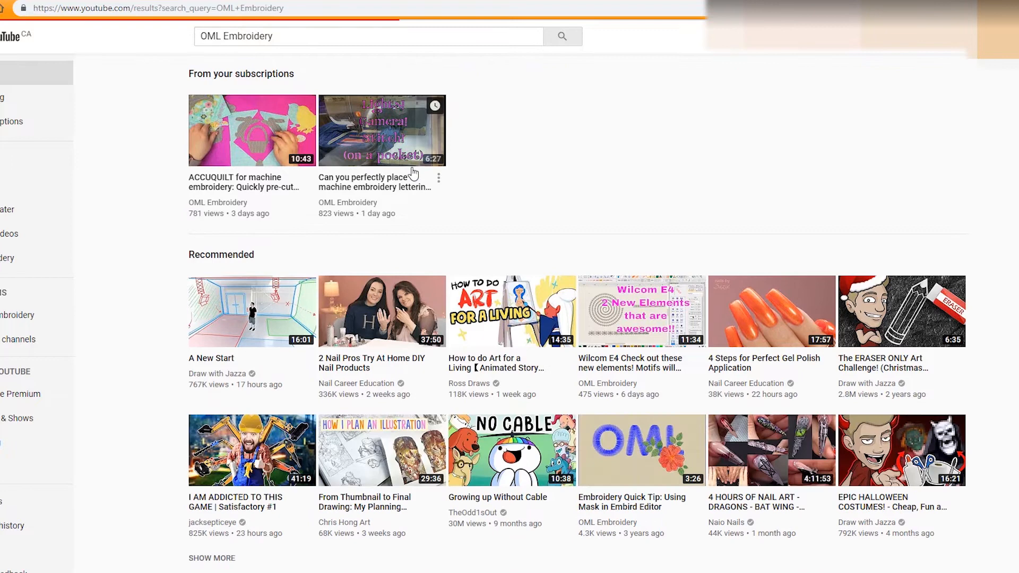
Step: Run the YouTube search for 'OML Embroidery' and open the OML Embroidery channel
click(347, 202)
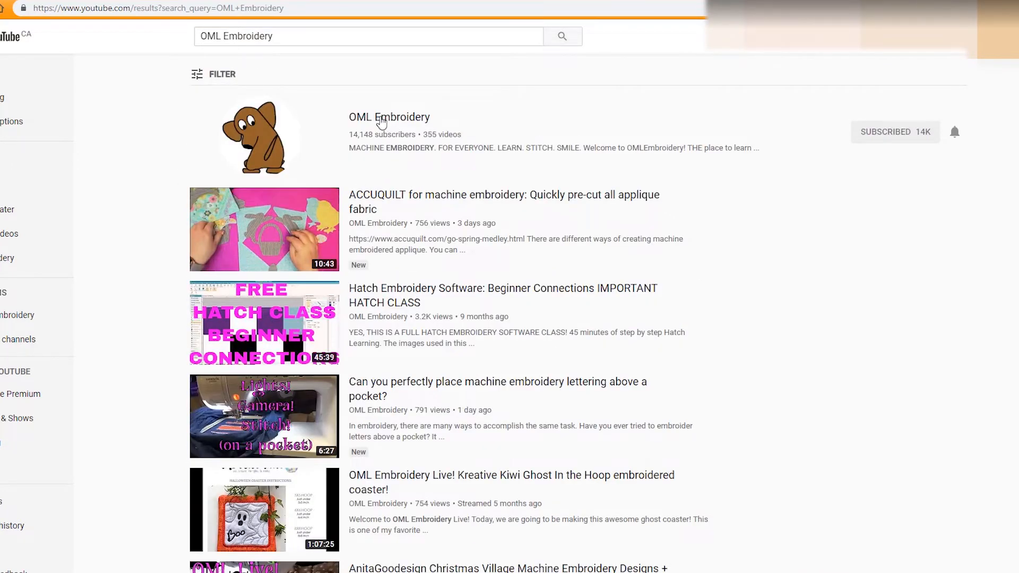
click(388, 117)
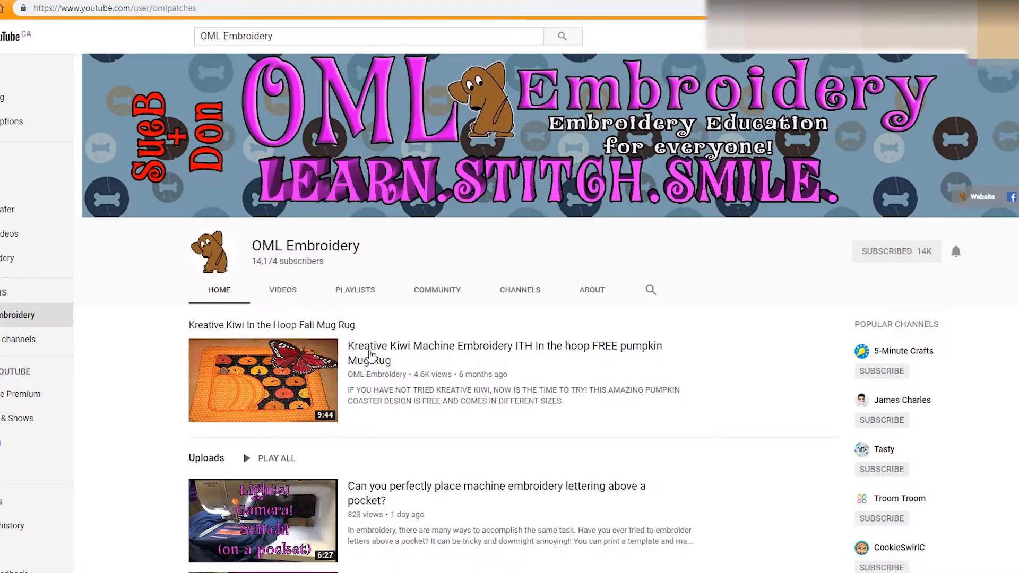
mouse_move(289, 214)
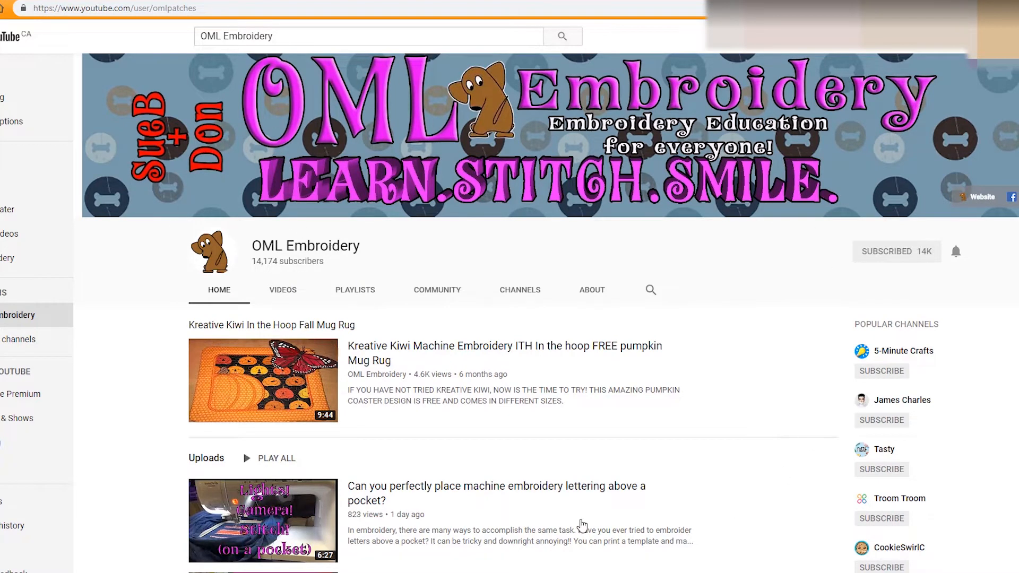
mouse_move(500, 334)
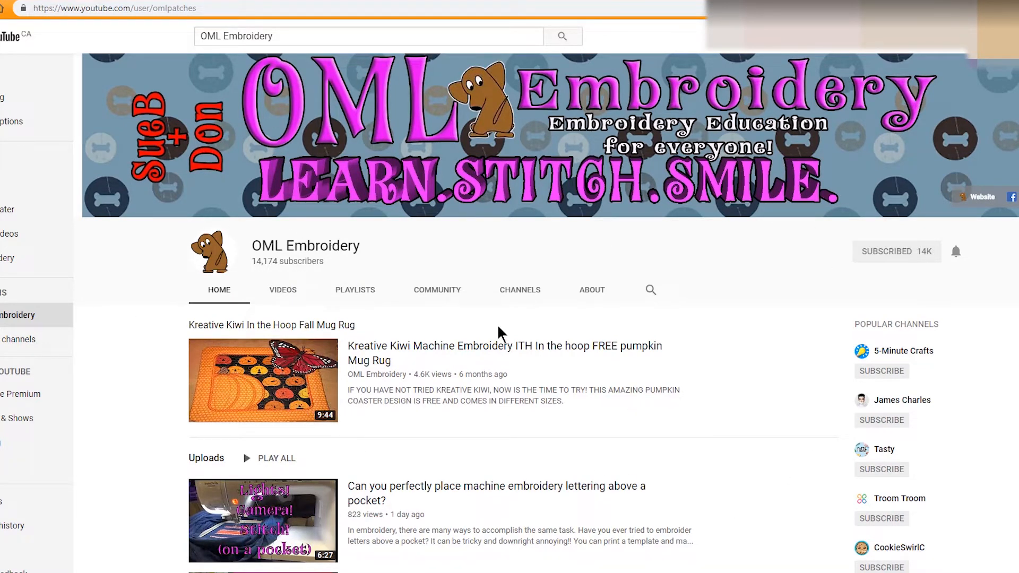
mouse_move(627, 370)
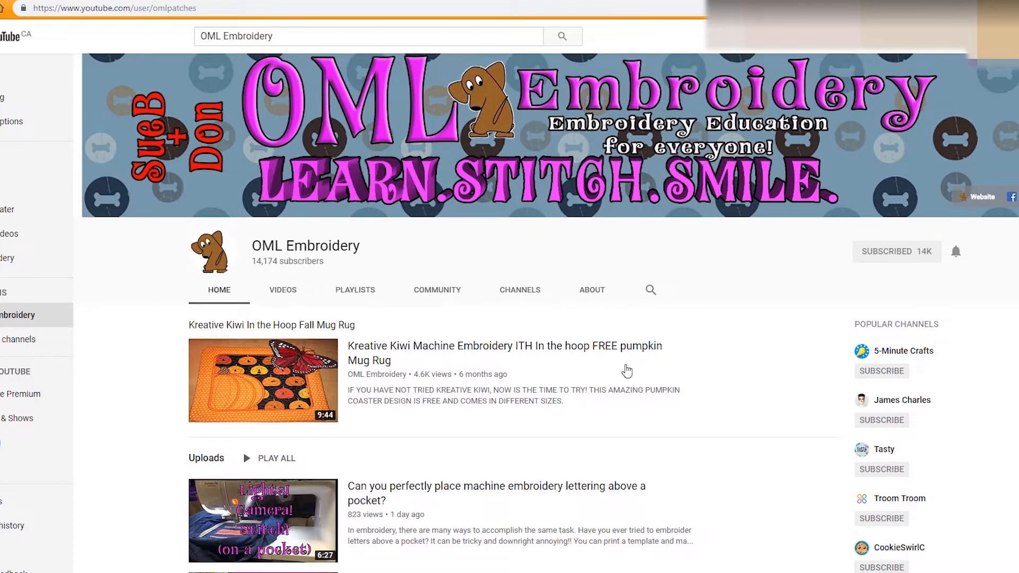
mouse_move(390, 298)
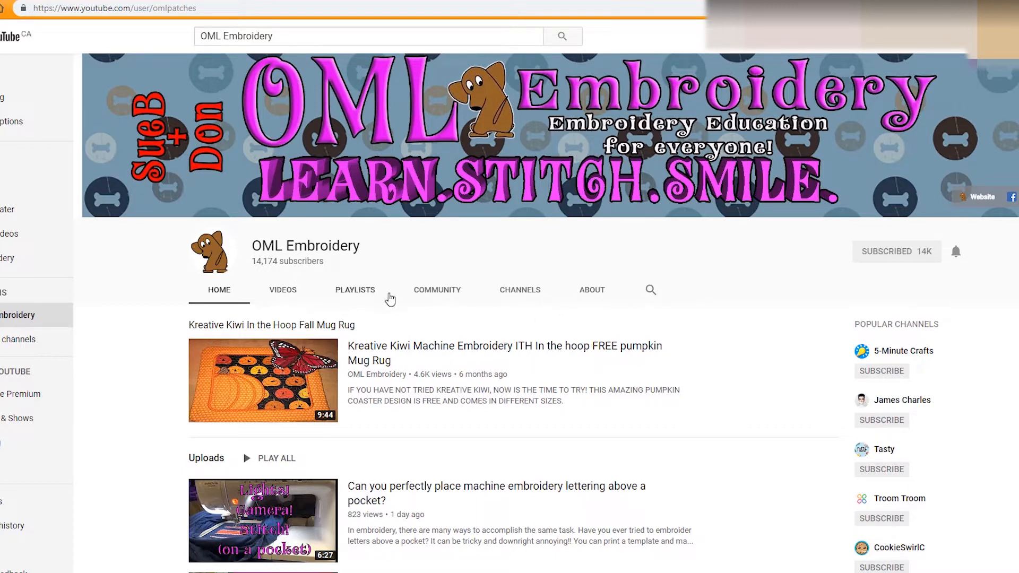
mouse_move(651, 290)
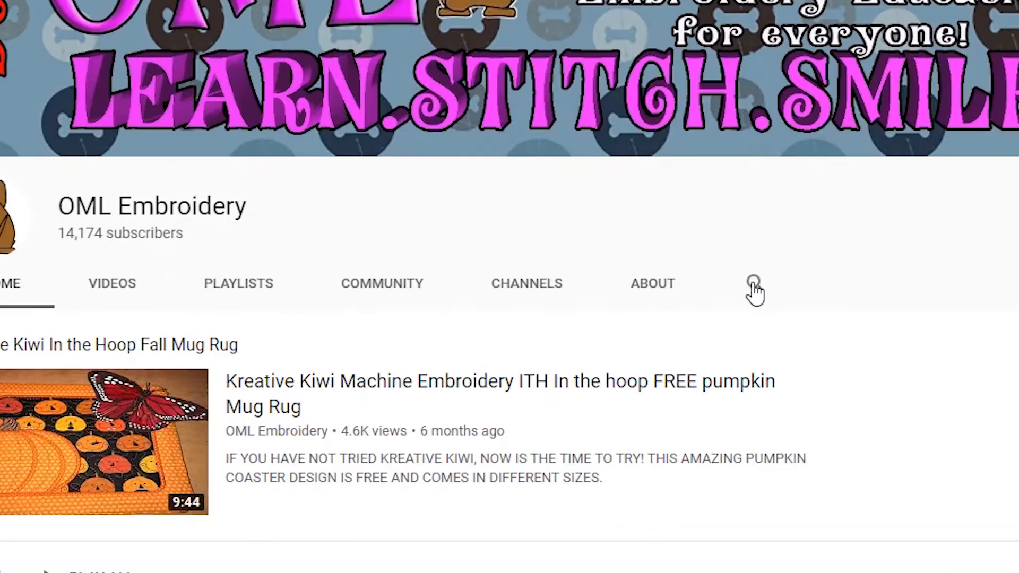
Step: Search the channel's videos for 'PE Design' and scroll the matches
click(753, 283)
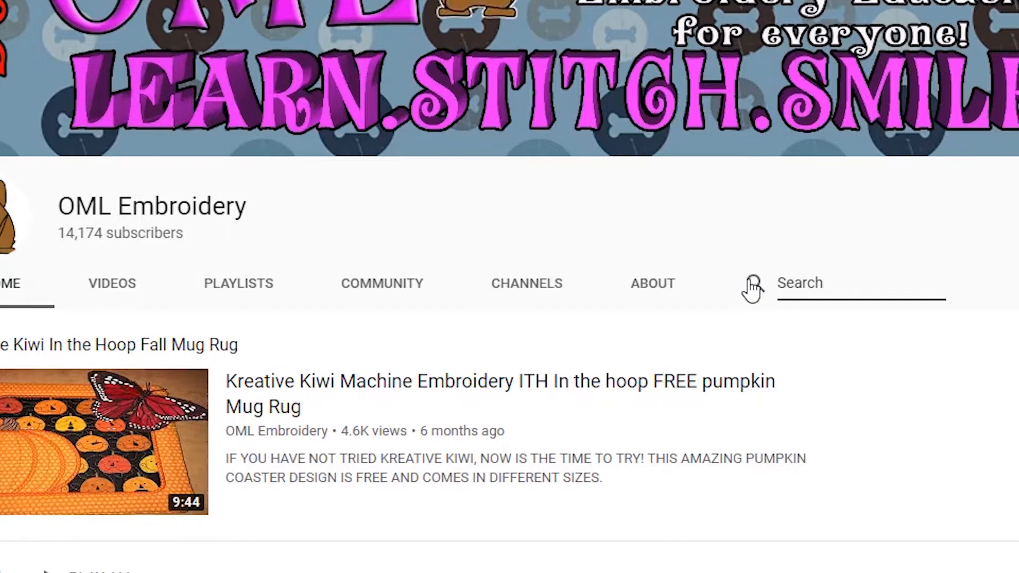
text(PE Design)
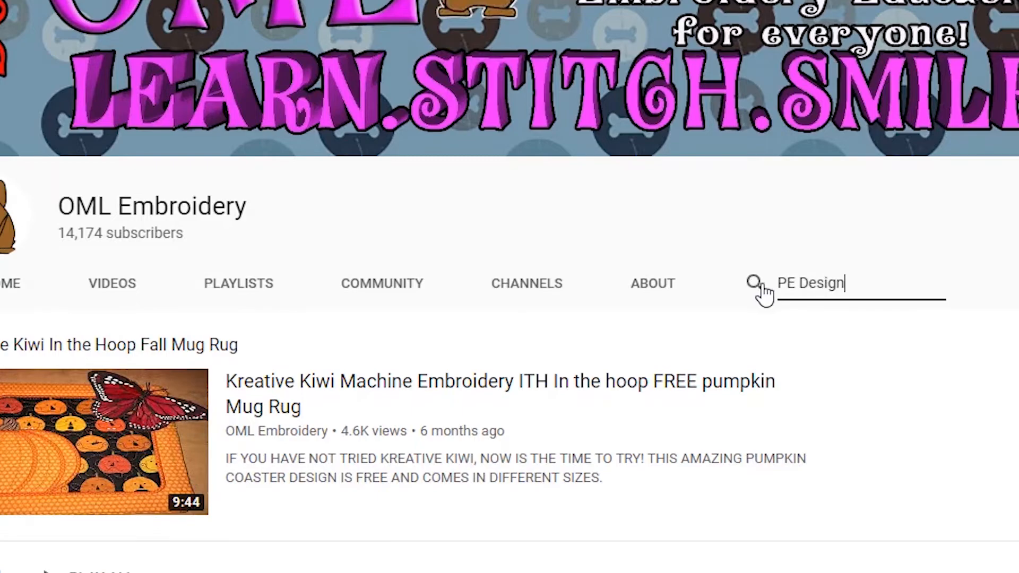
key(Enter)
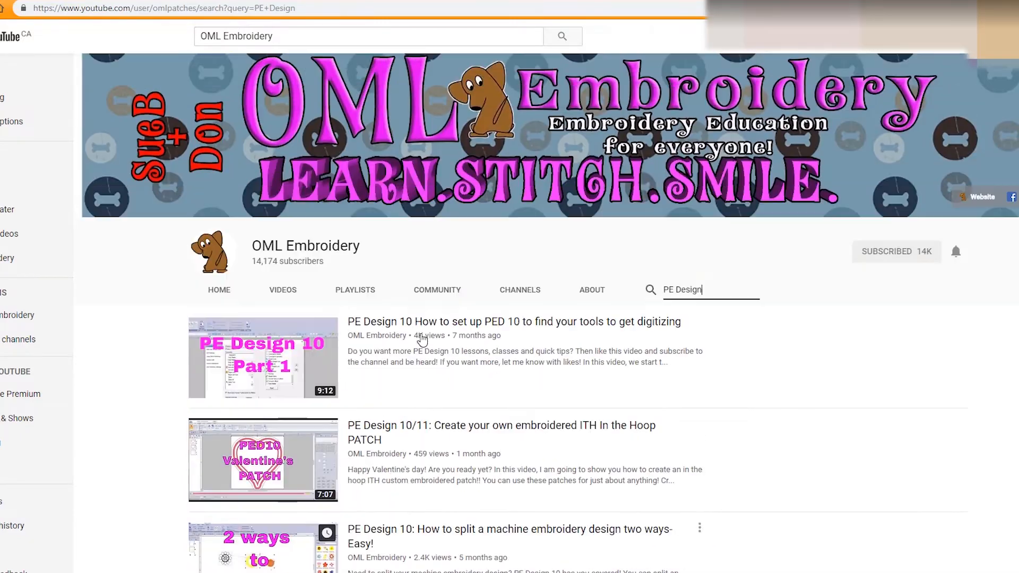
scroll(down, 3)
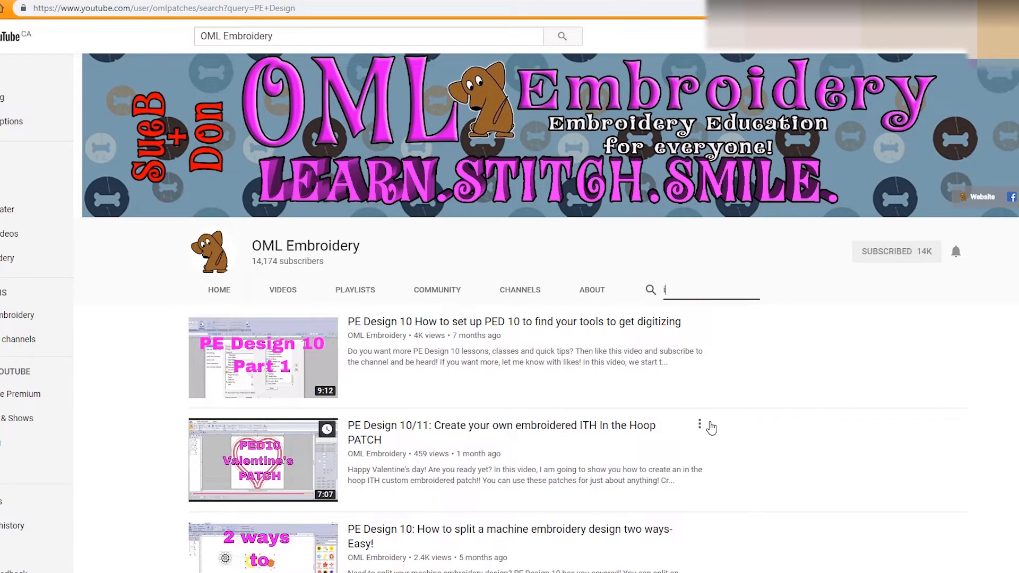
Step: Search the channel for 'in the hoop' and scroll the in-the-hoop project videos
text(in the hoop)
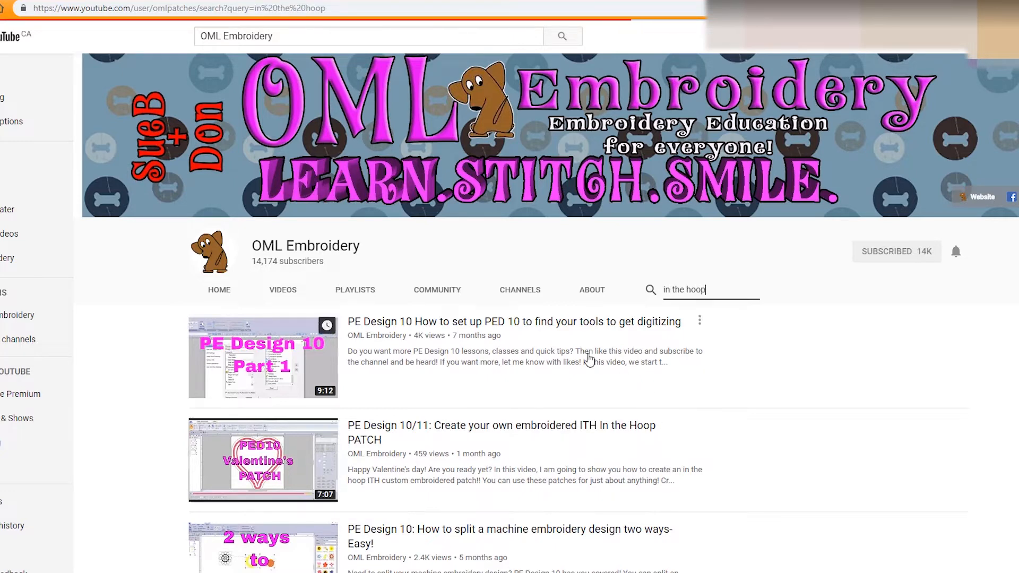
scroll(down, 3)
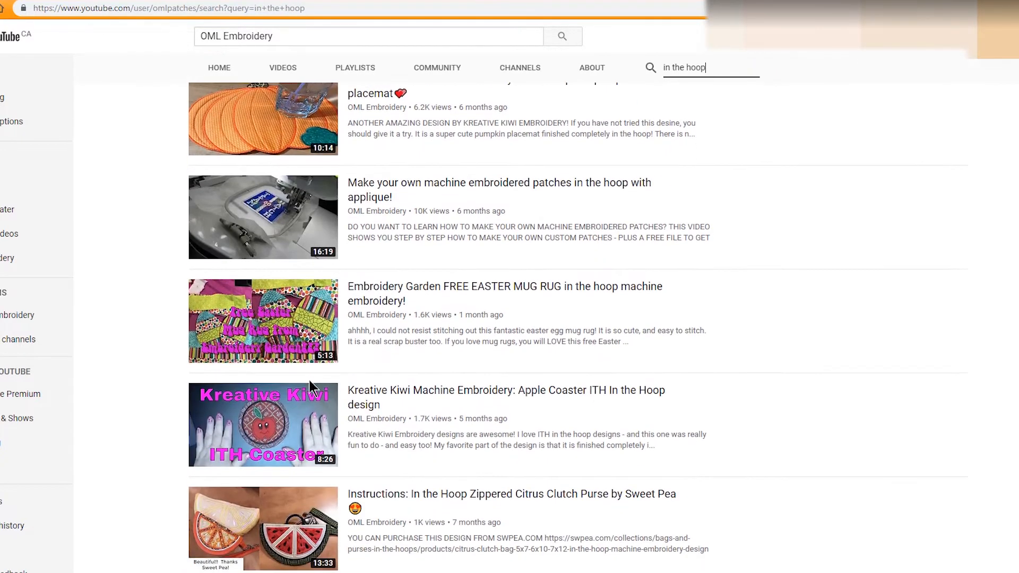
scroll(down, 3)
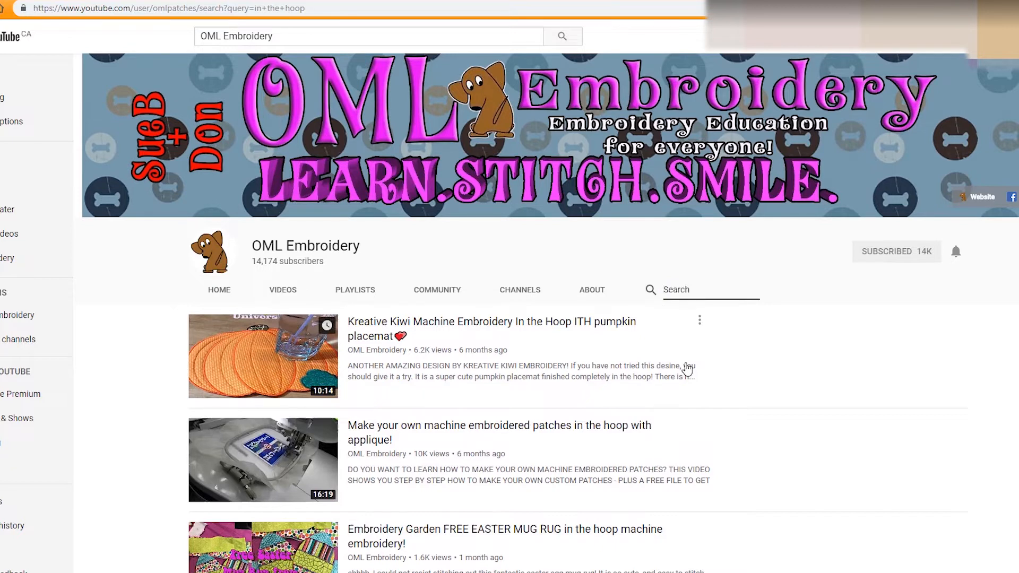
Step: Search the channel for 'free' and browse the free designs, giveaways and tutorials
text(fre)
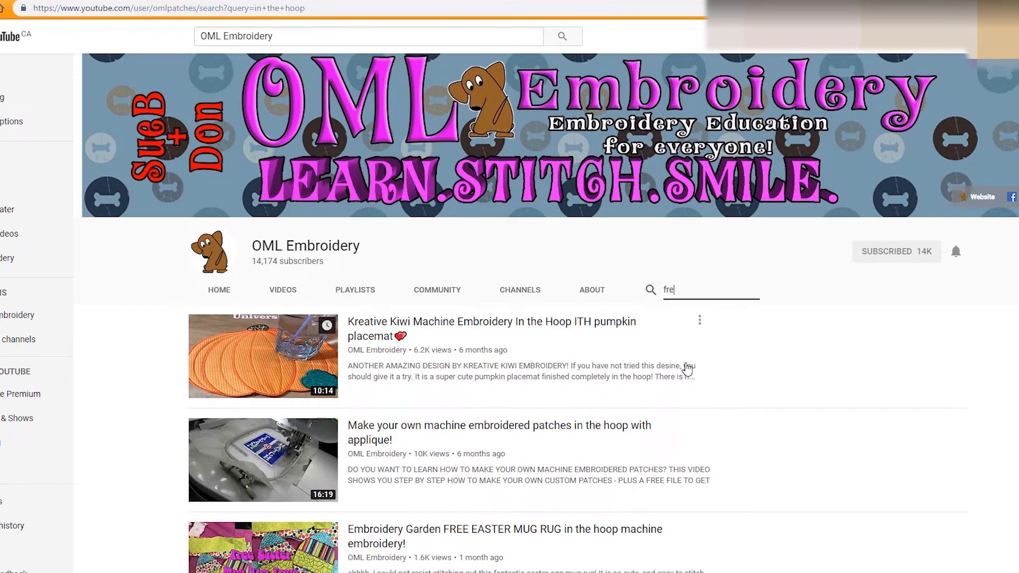
key(Backspace)
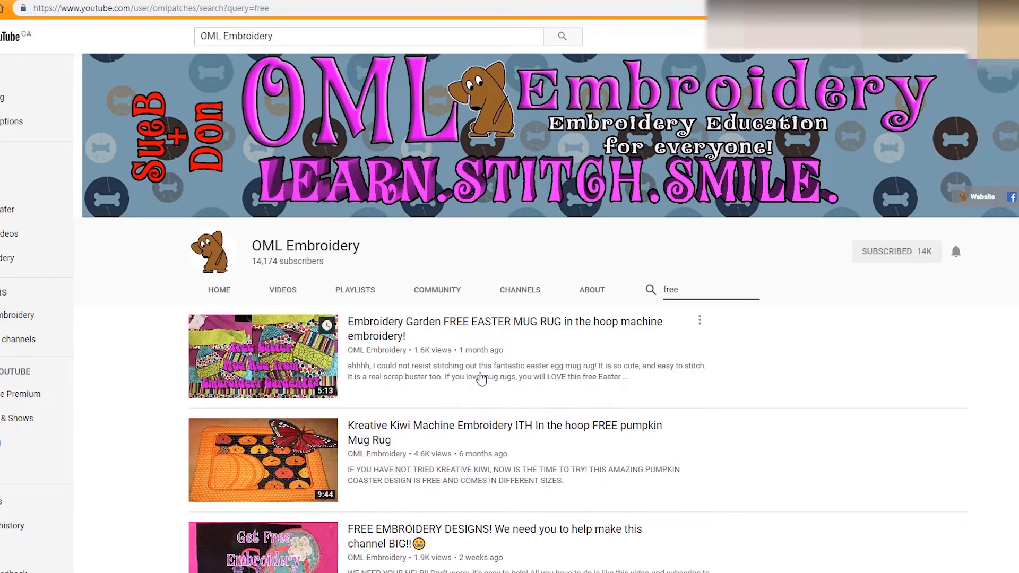
scroll(down, 3)
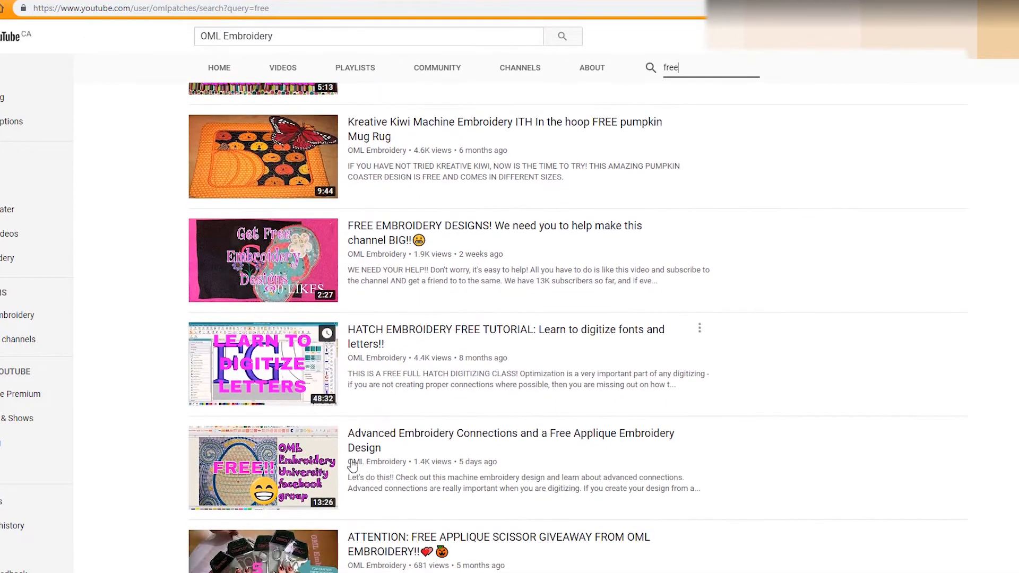
scroll(down, 3)
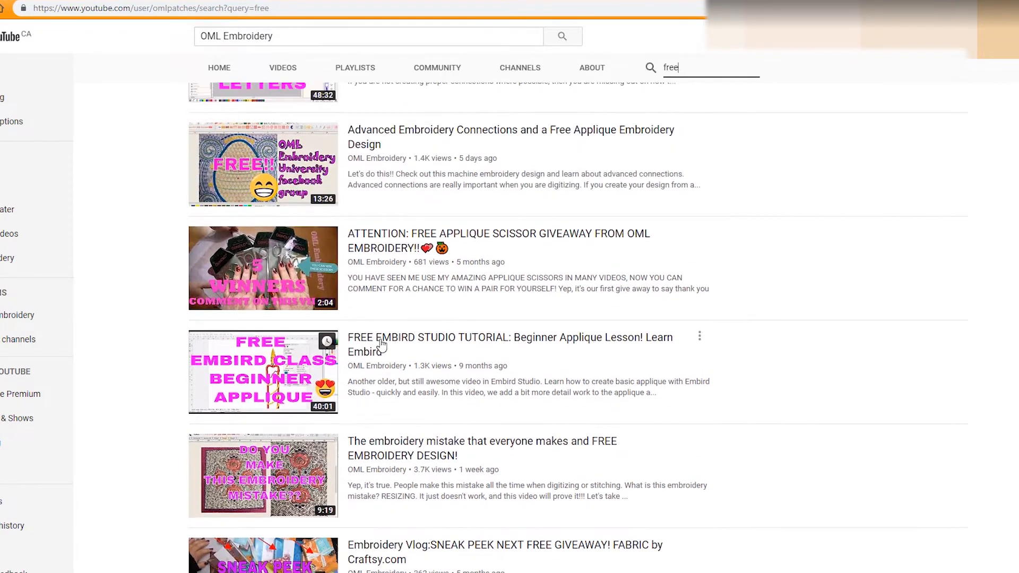
scroll(up, 3)
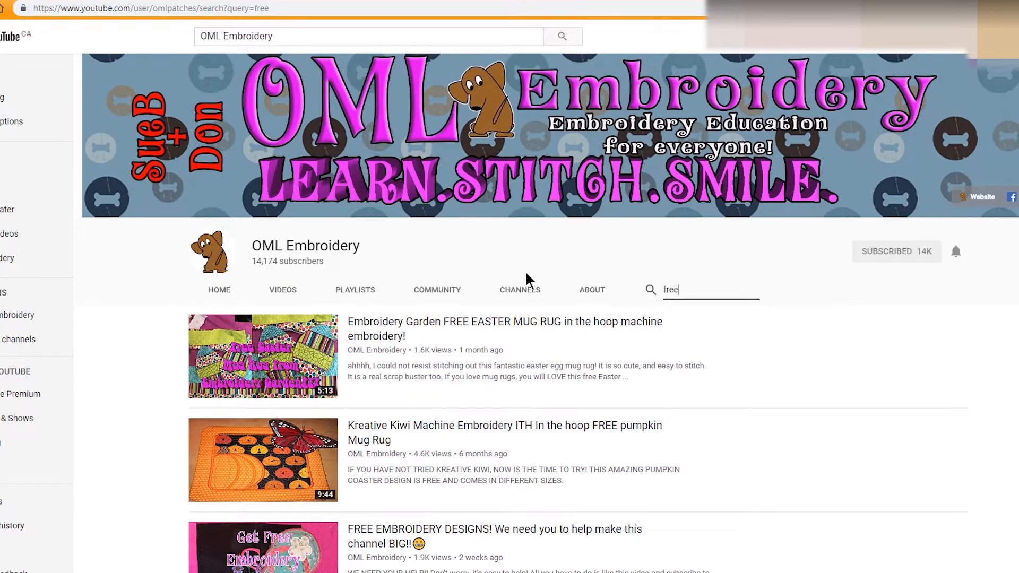
mouse_move(442, 323)
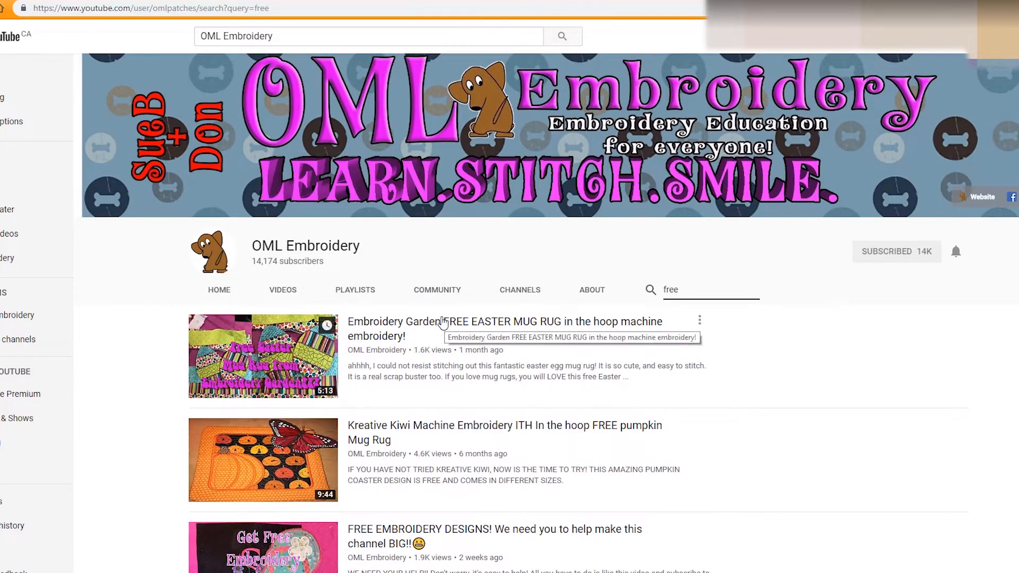
mouse_move(355, 289)
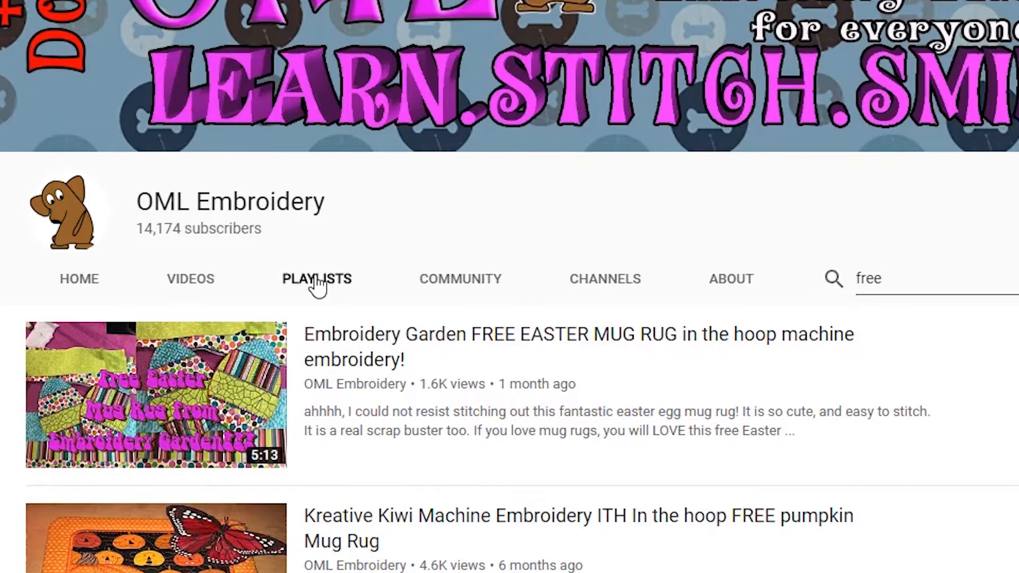
Step: Open the Playlists tab and page right through the Created playlists row
click(317, 279)
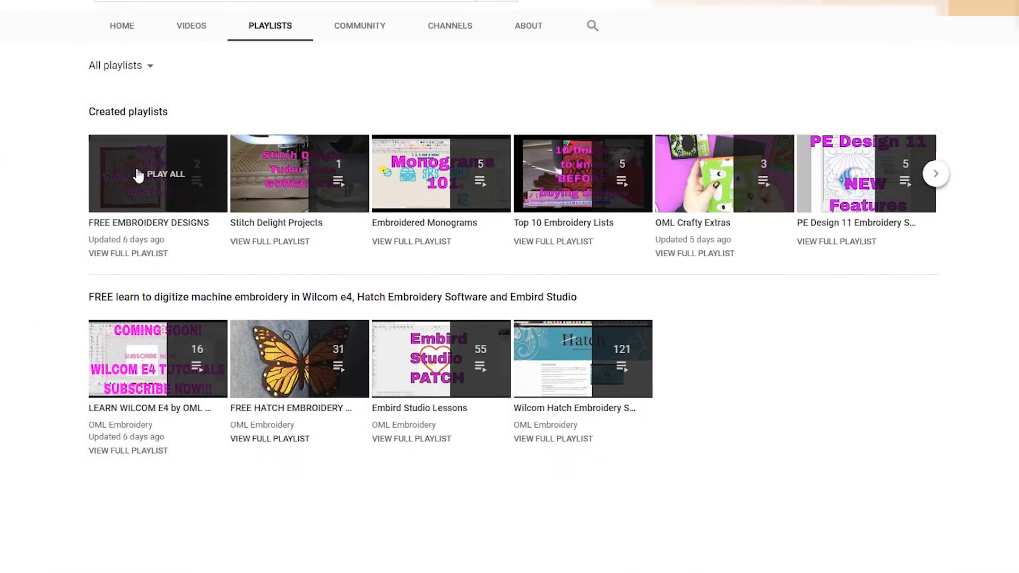
mouse_move(550, 234)
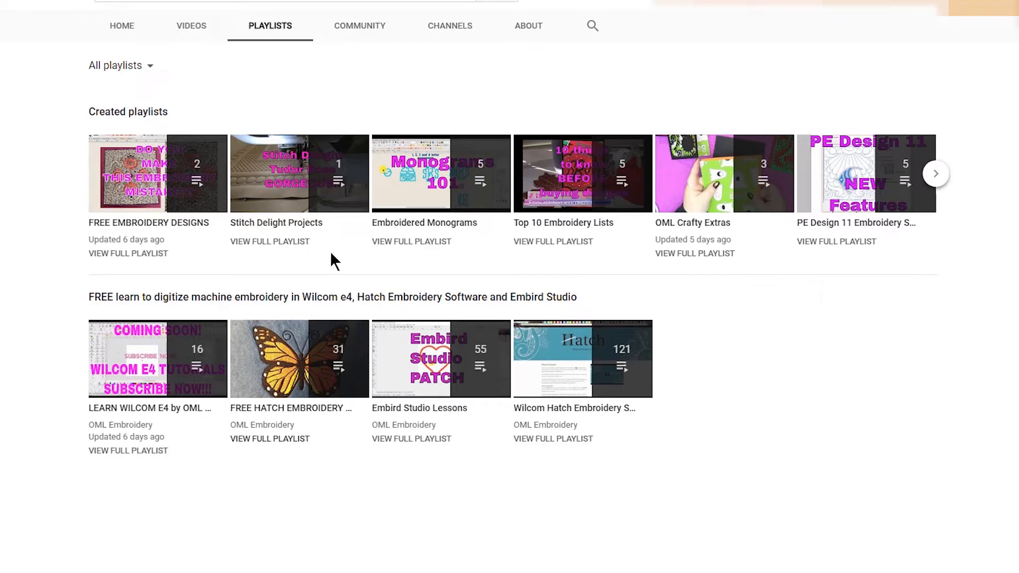
mouse_move(871, 269)
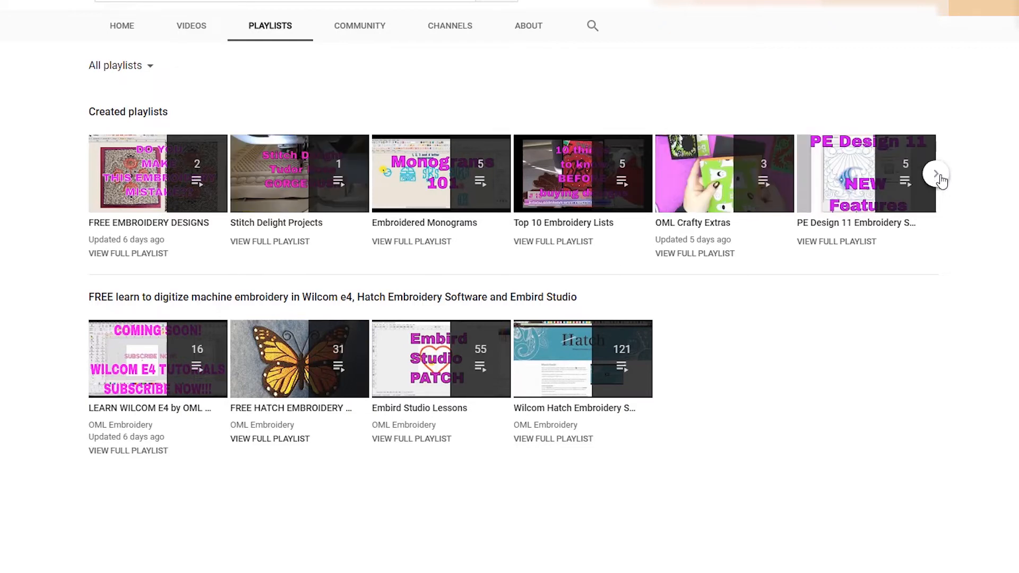
click(938, 174)
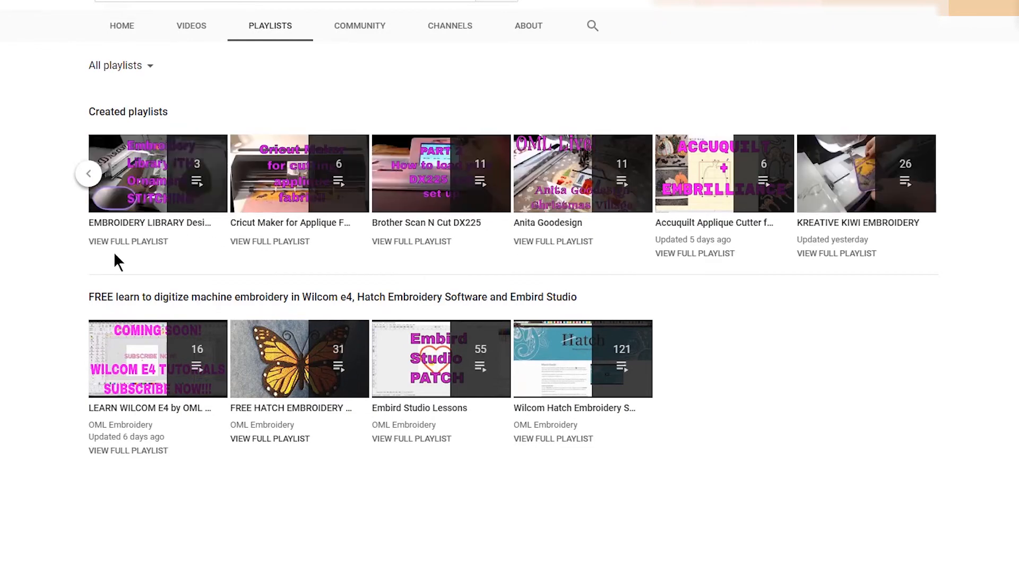
mouse_move(865, 173)
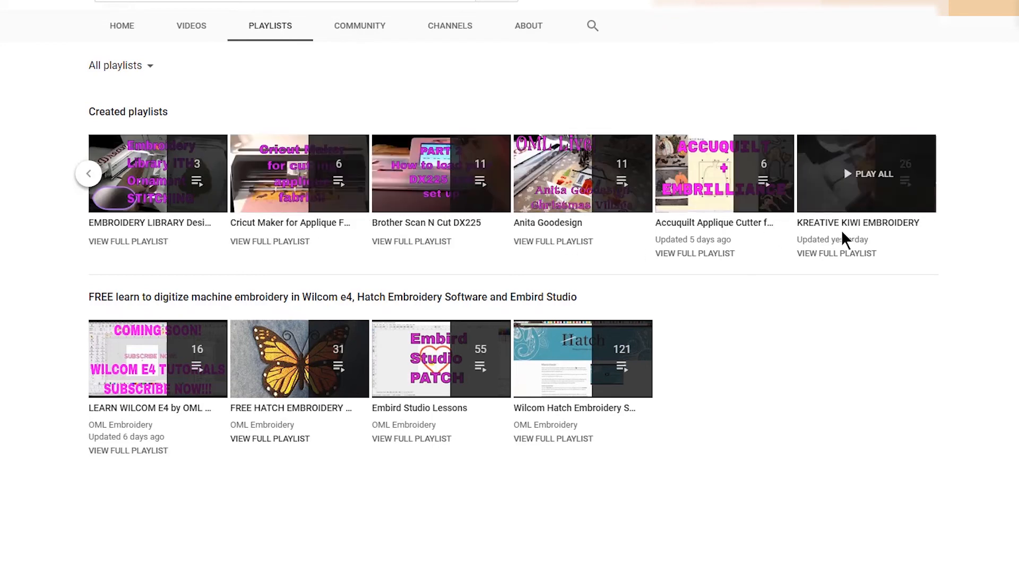
mouse_move(870, 261)
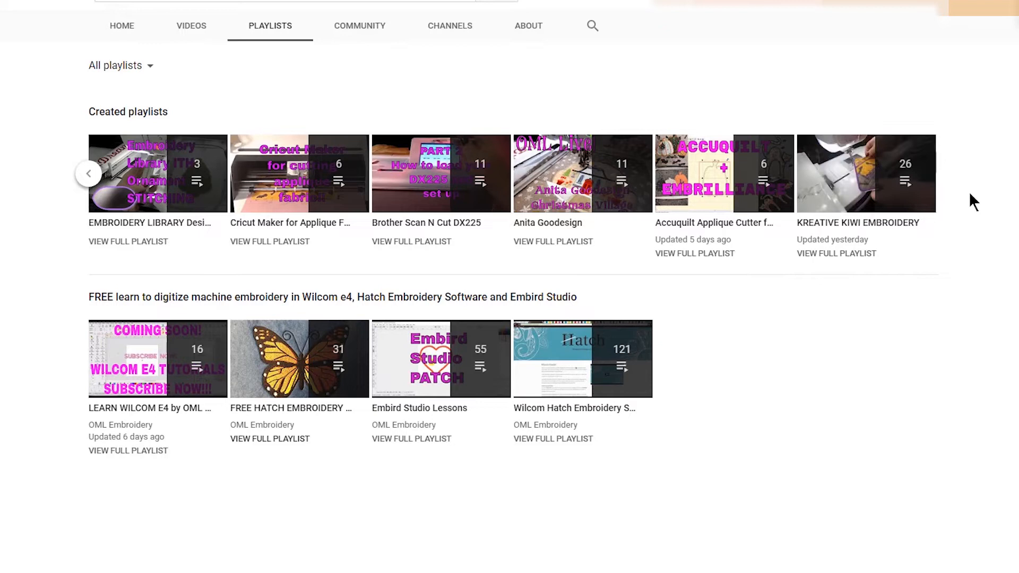
mouse_move(750, 291)
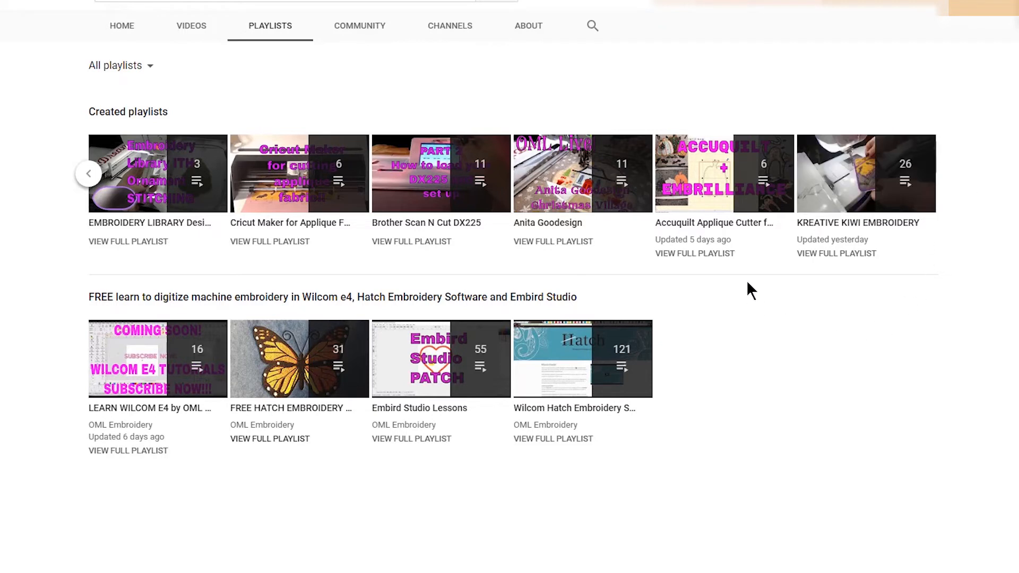
mouse_move(724, 173)
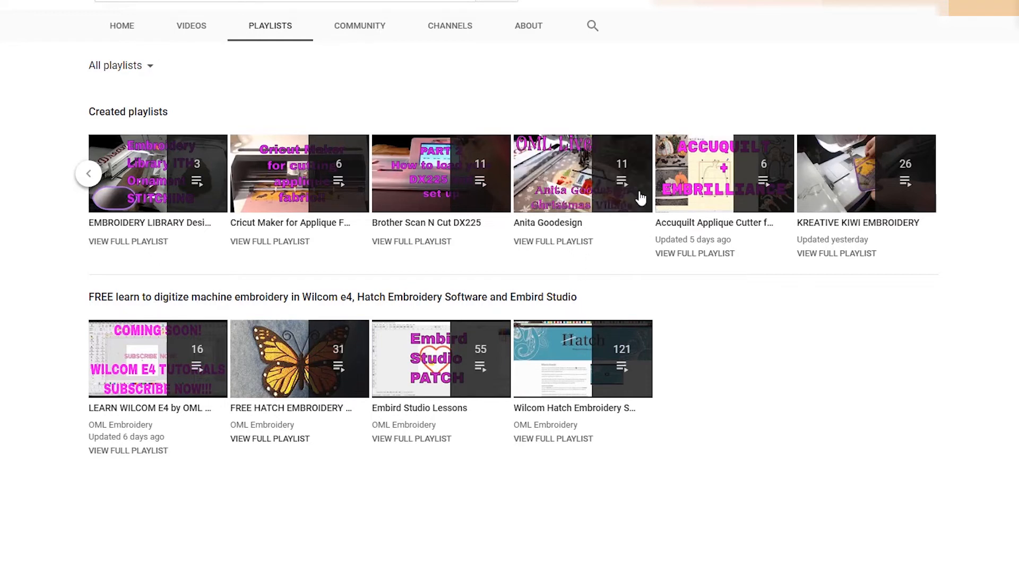
mouse_move(455, 280)
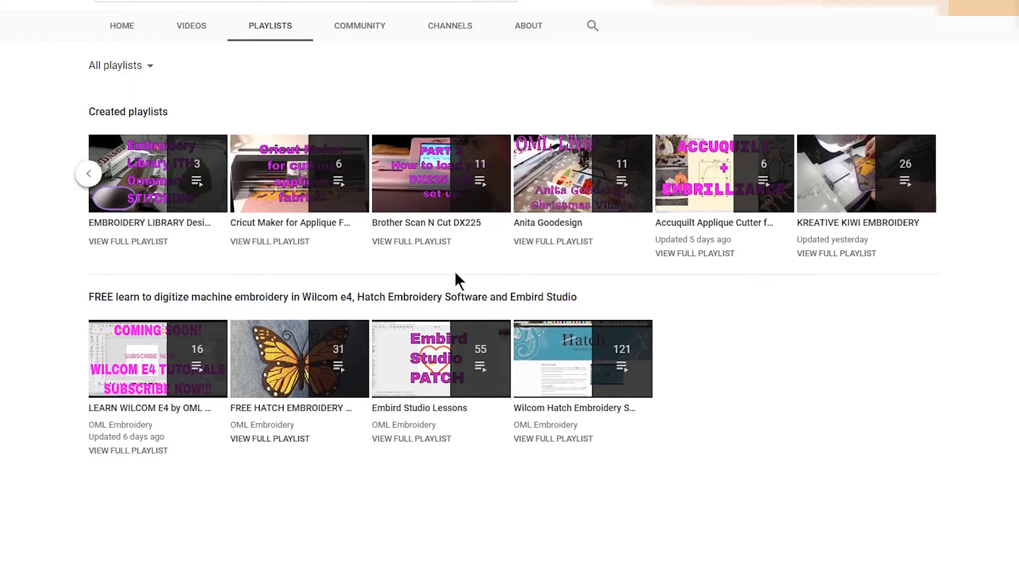
mouse_move(312, 402)
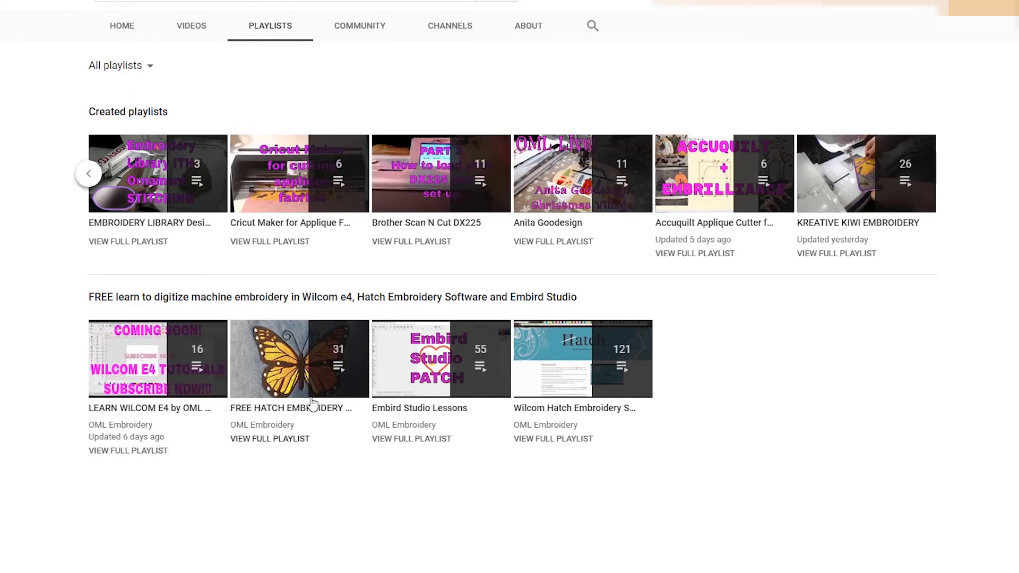
mouse_move(174, 75)
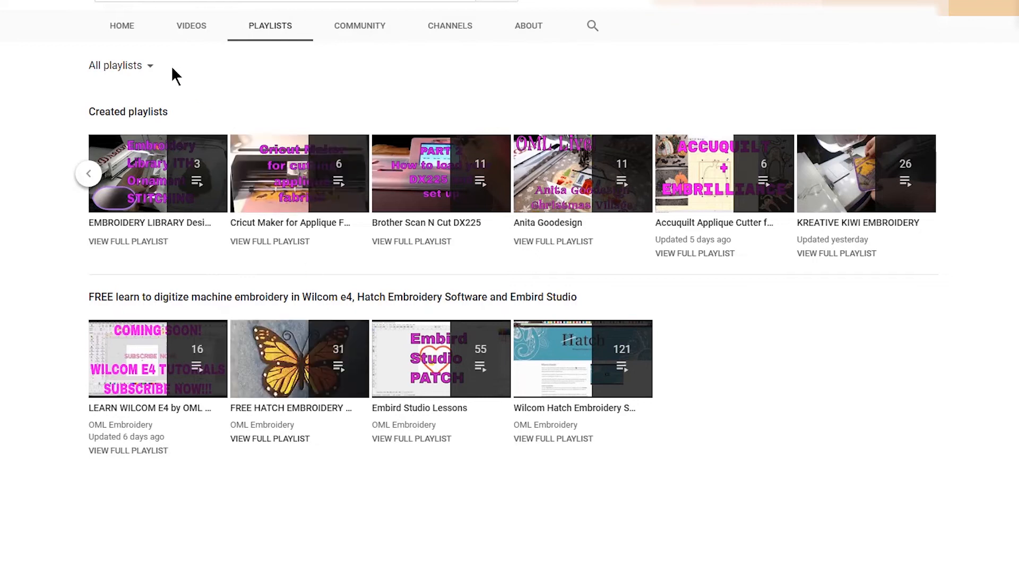
mouse_move(136, 88)
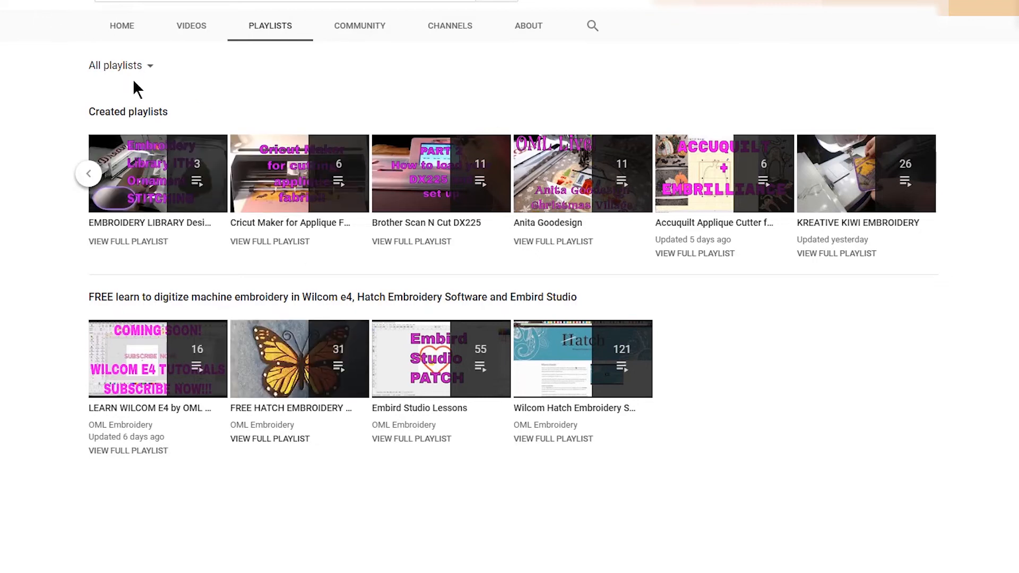
Step: Filter playlists to 'Created playlists' and scroll the grid down to Silhouette Studio
click(120, 65)
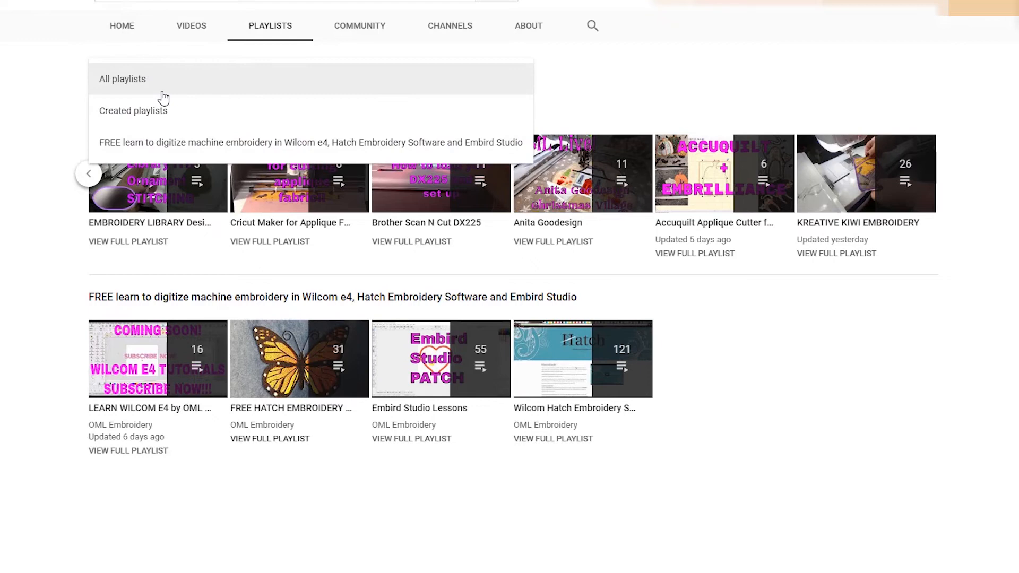
click(133, 111)
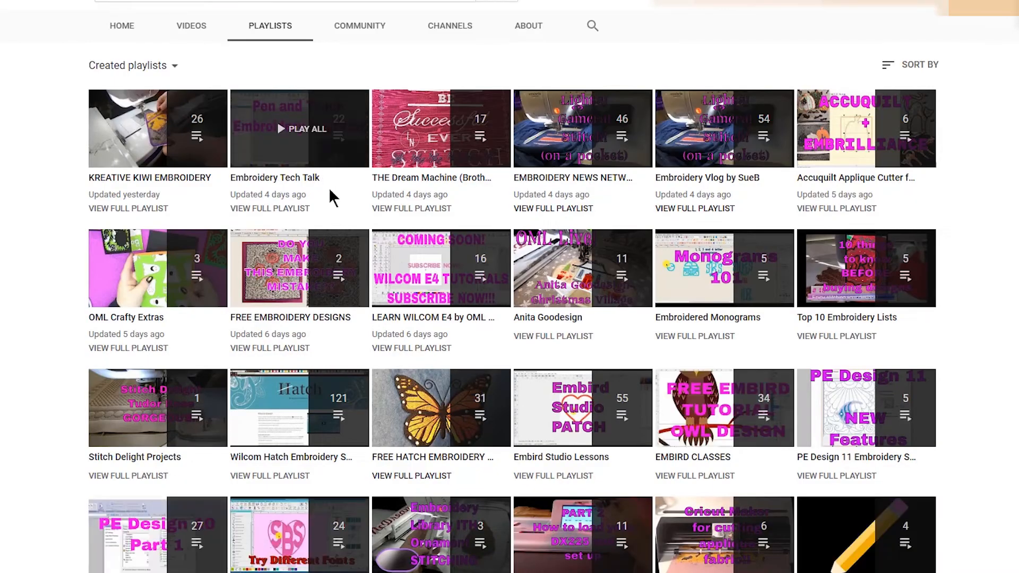
scroll(down, 3)
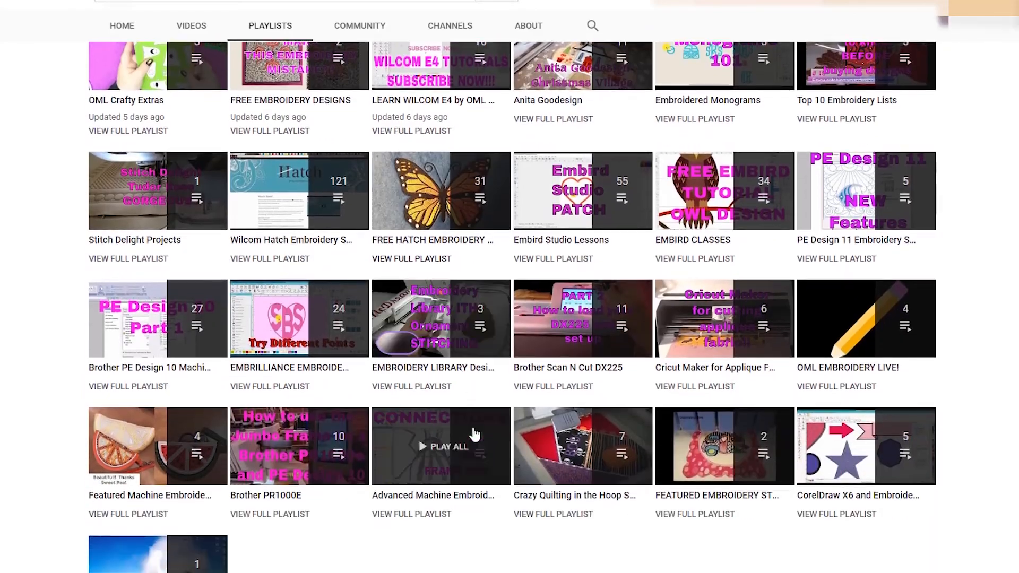
scroll(down, 3)
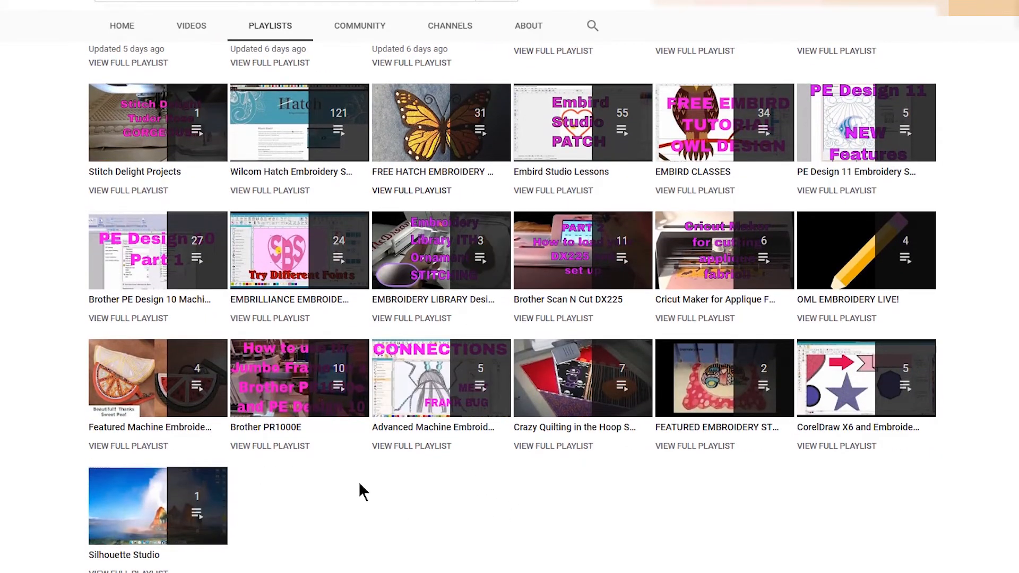
scroll(up, 3)
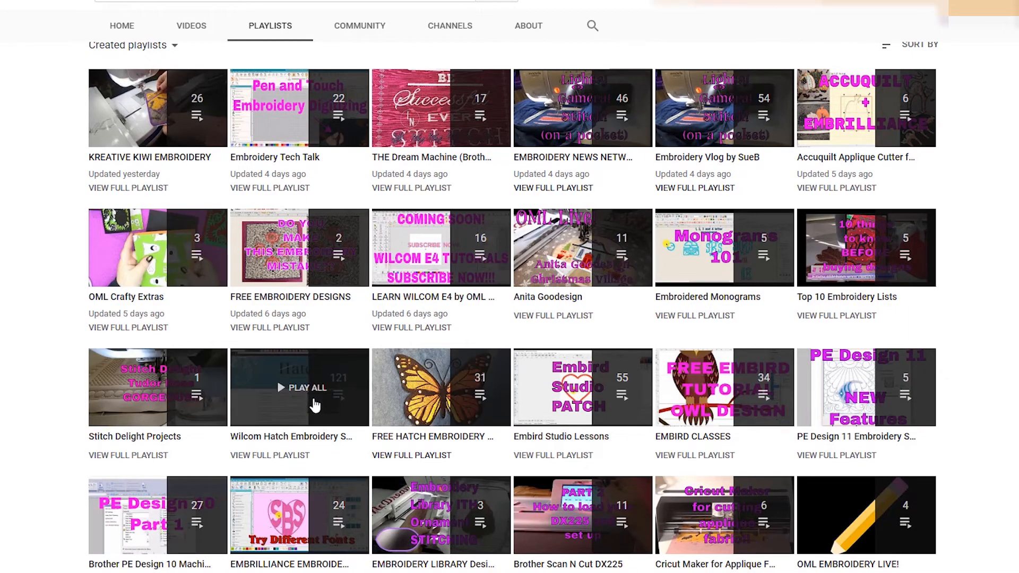
scroll(down, 3)
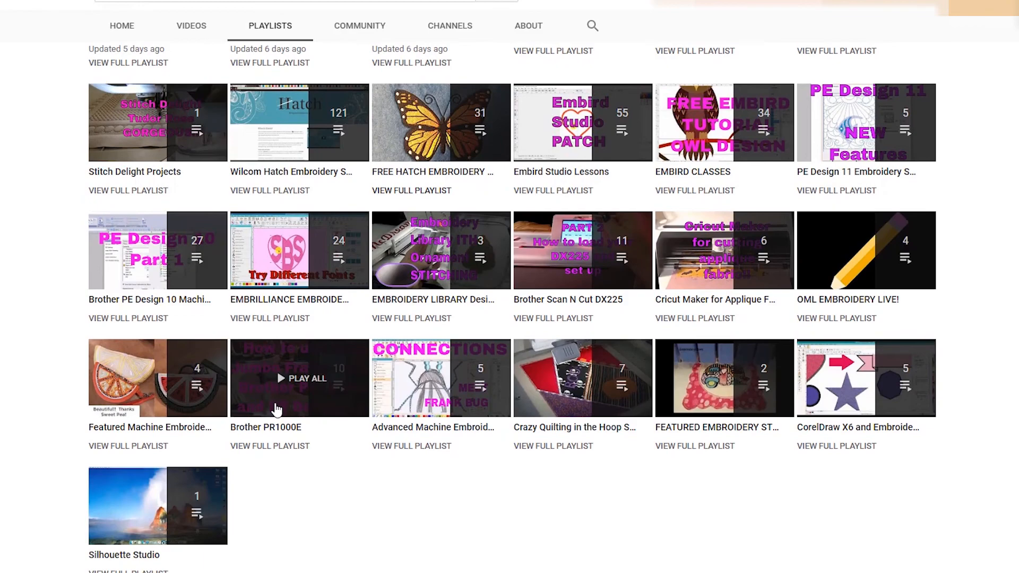